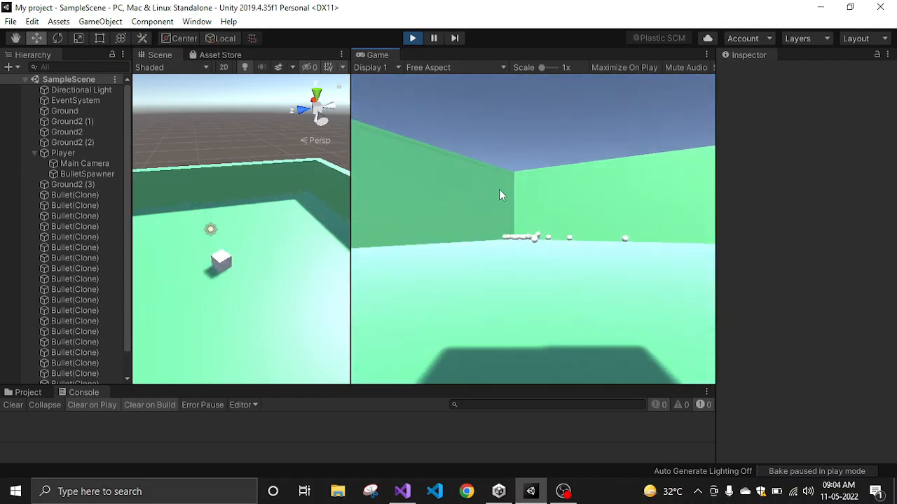
Stop play mode and select the Player object to show its components.
{"action": "left_click", "coordinate": [412, 38]}
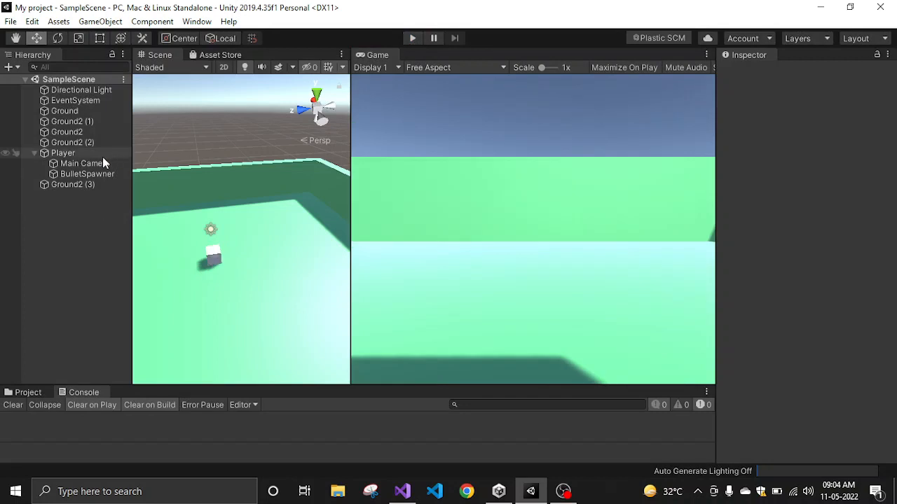
{"action": "left_click", "coordinate": [63, 153]}
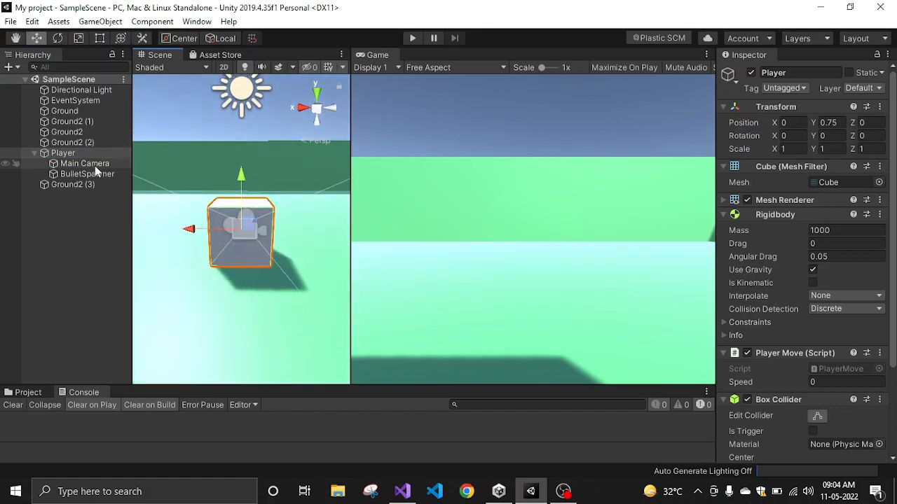
Select the Main Camera under Player and drag a Bullet prefab instance into the scene.
{"action": "left_click", "coordinate": [84, 163]}
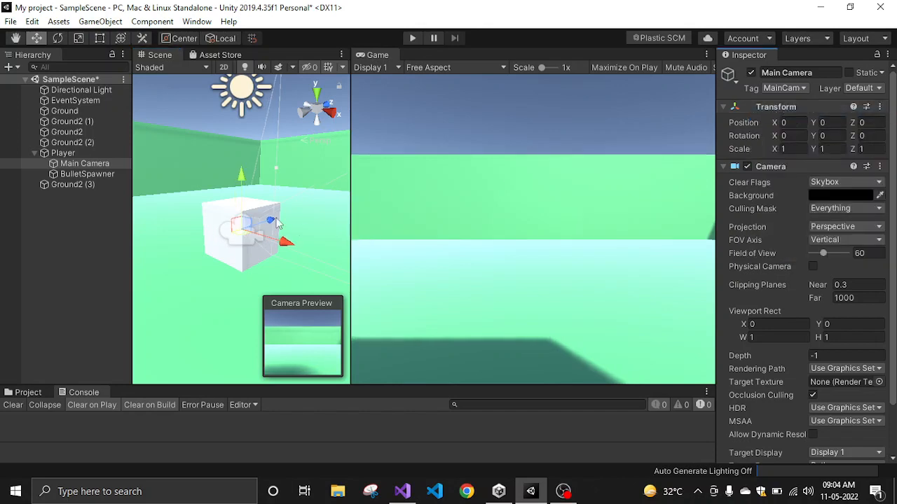
{"action": "mouse_move", "coordinate": [91, 181]}
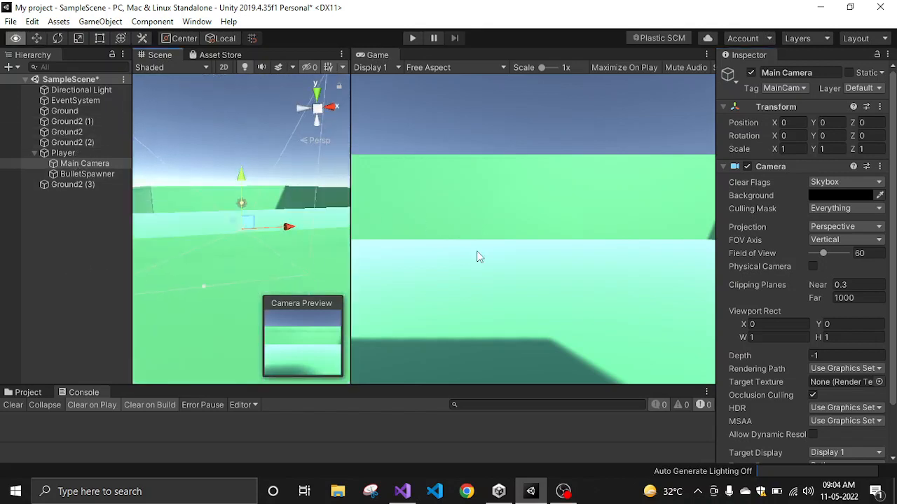
{"action": "left_click_drag", "start_coordinate": [479, 255], "coordinate": [315, 183]}
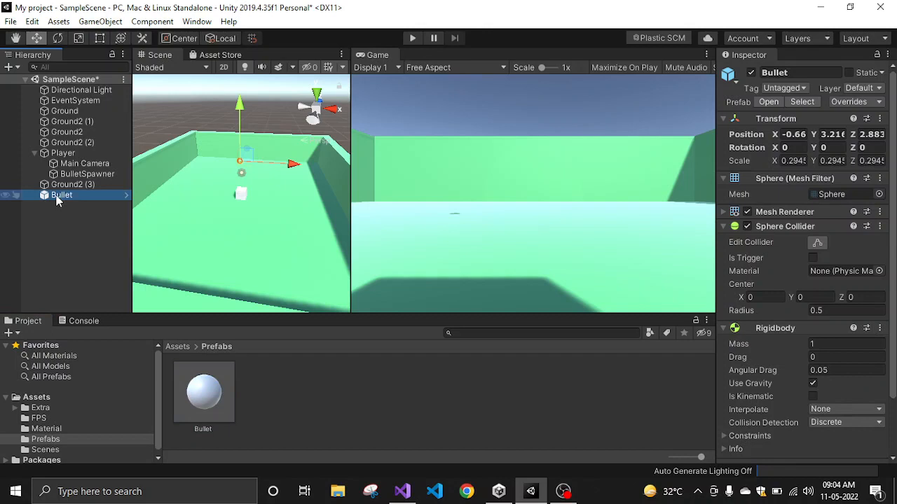
Unpack the Bullet instance completely from its prefab, then select it for removal.
{"action": "right_click", "coordinate": [61, 194]}
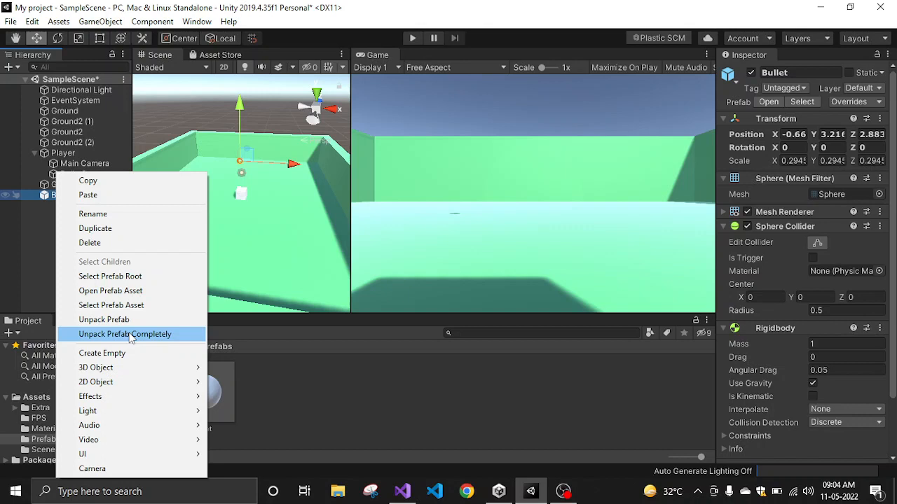
{"action": "left_click", "coordinate": [126, 334]}
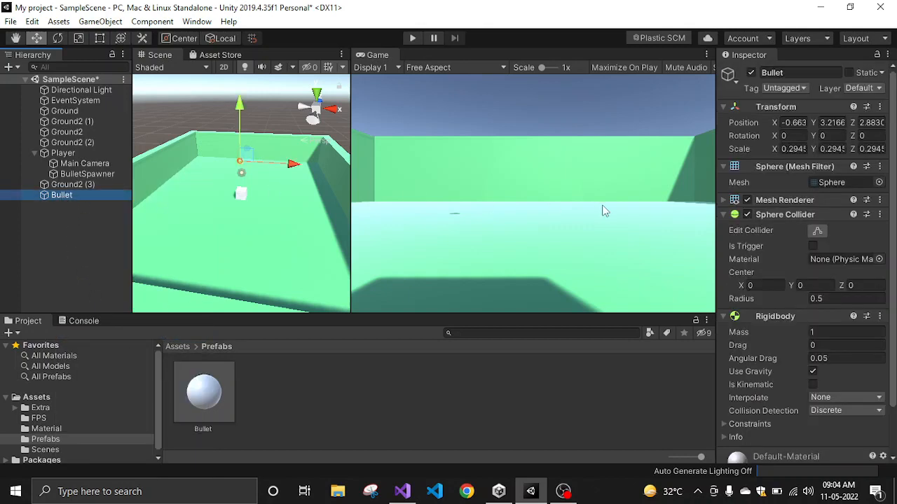
{"action": "mouse_move", "coordinate": [770, 325]}
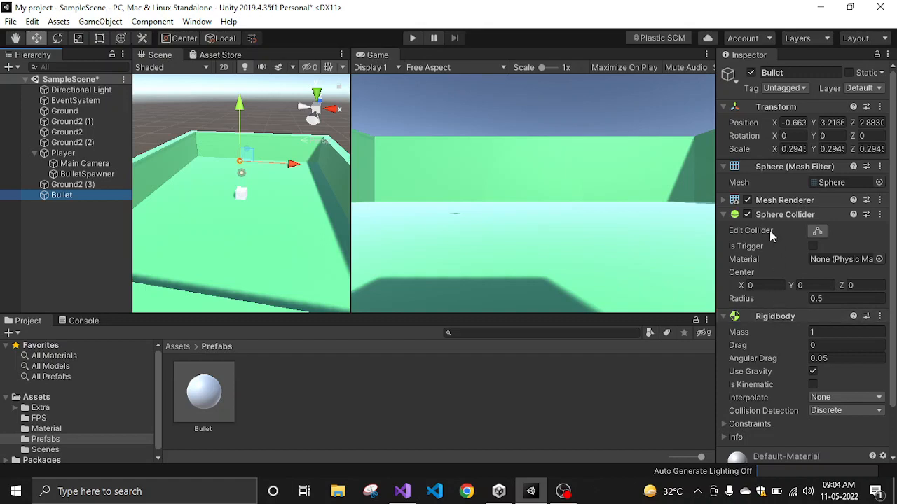
{"action": "mouse_move", "coordinate": [885, 243]}
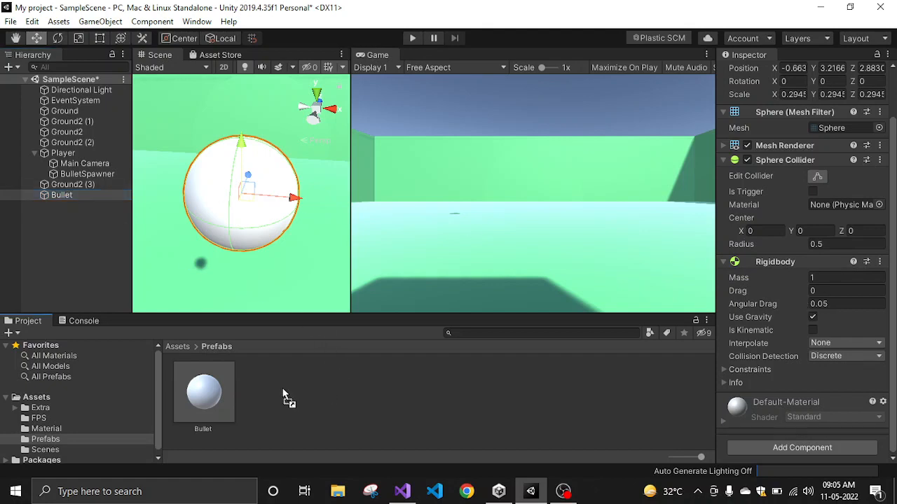
{"action": "left_click", "coordinate": [62, 195]}
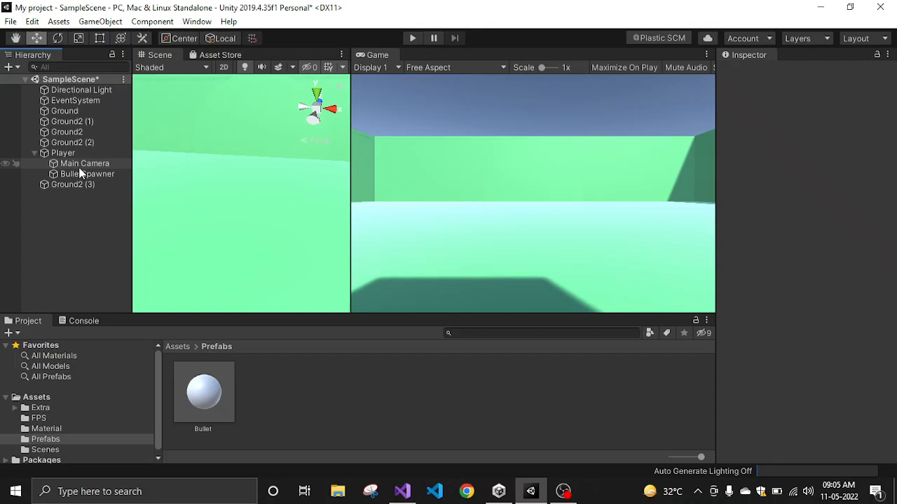
Review the BulletSpawner's Bullet script (Bullet prefab, speed 1000), glancing at Main Camera and Player.
{"action": "left_click", "coordinate": [87, 174]}
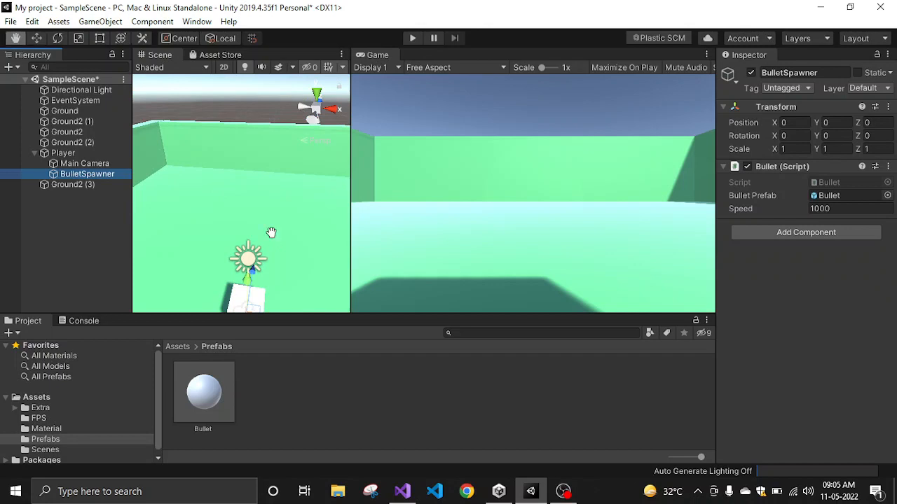
{"action": "left_click", "coordinate": [84, 162]}
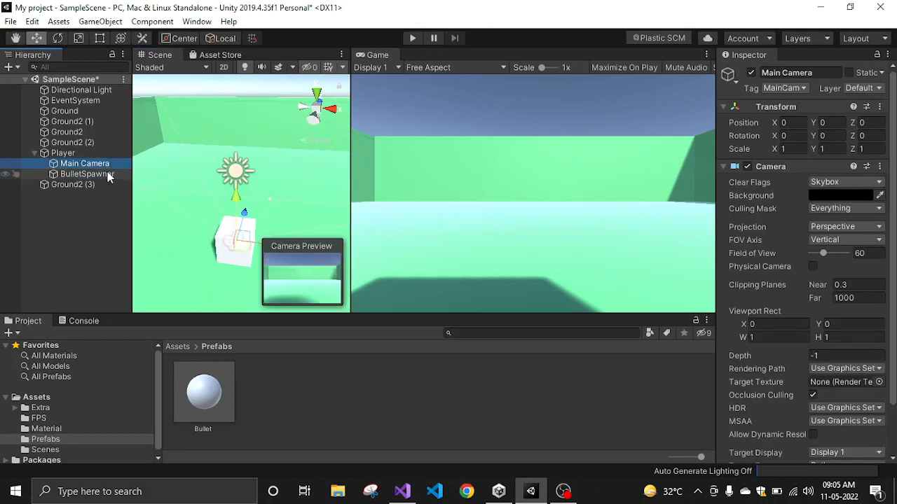
{"action": "left_click", "coordinate": [87, 174]}
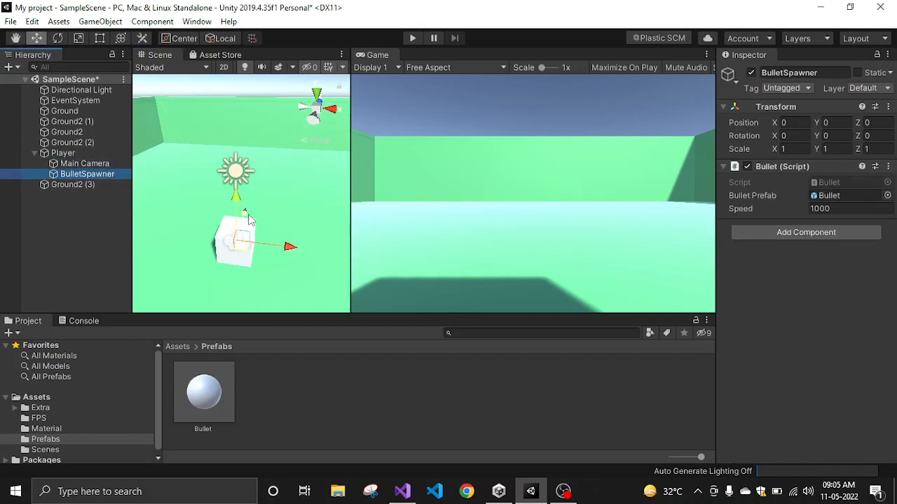
{"action": "left_click", "coordinate": [63, 153]}
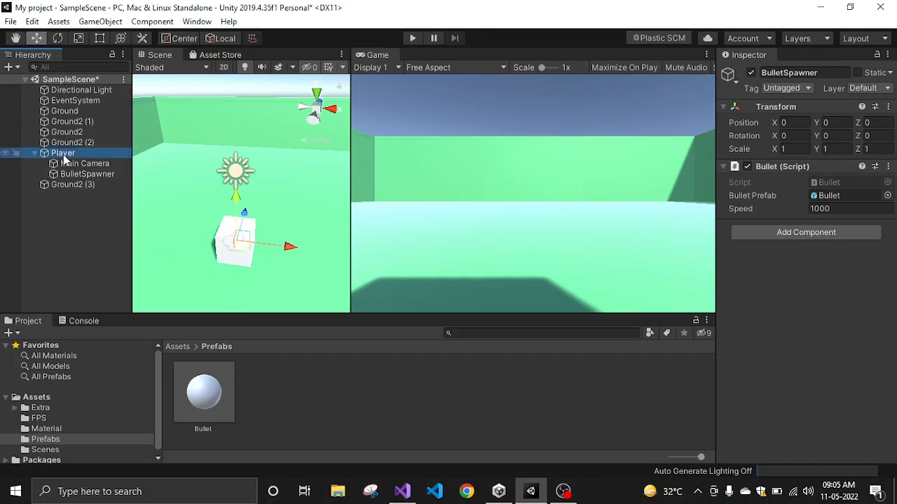
Collapse the Player's Box Collider and list the Bullet and PlayerMove scripts in the FPS folder.
{"action": "left_click", "coordinate": [63, 153]}
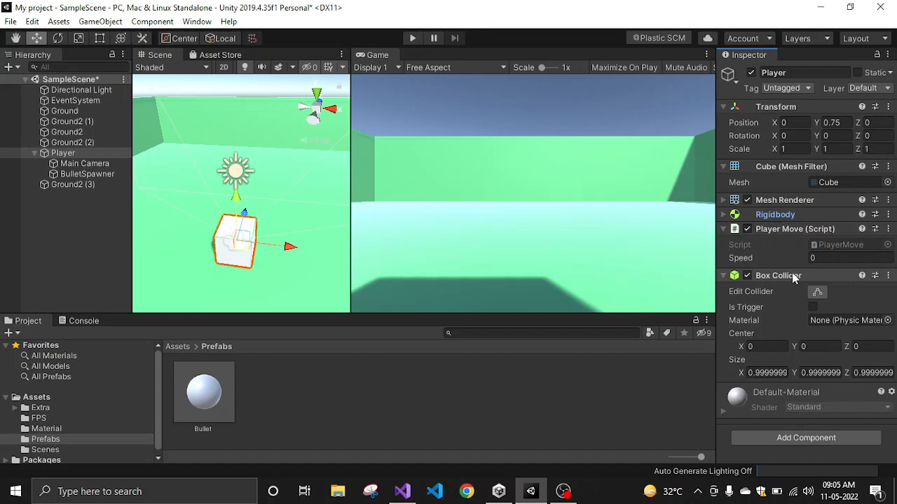
{"action": "left_click", "coordinate": [723, 275]}
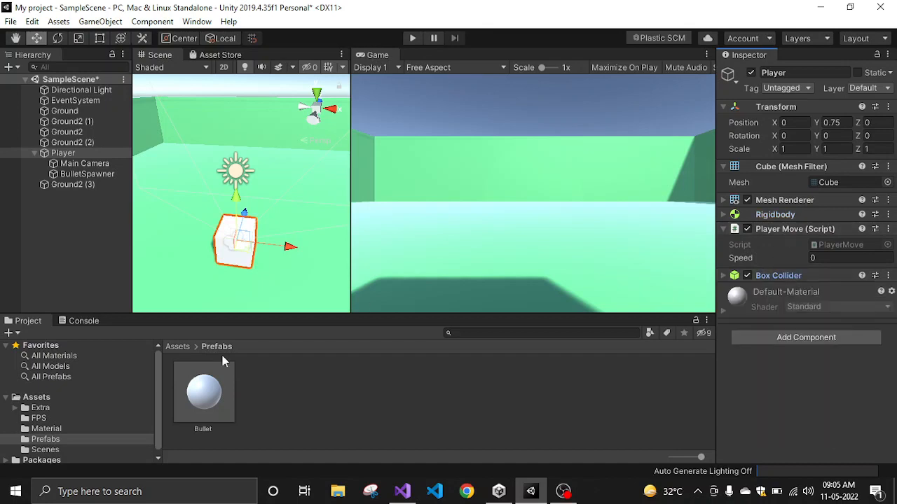
{"action": "left_click", "coordinate": [33, 417]}
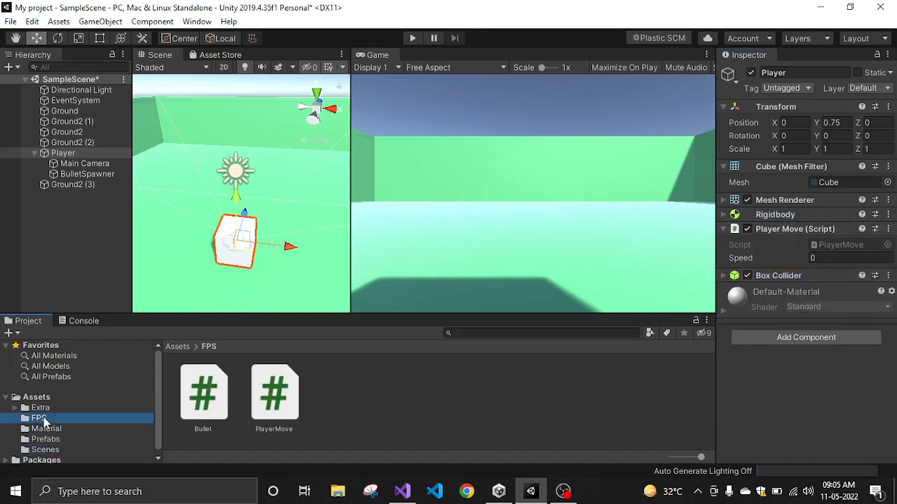
{"action": "mouse_move", "coordinate": [807, 230]}
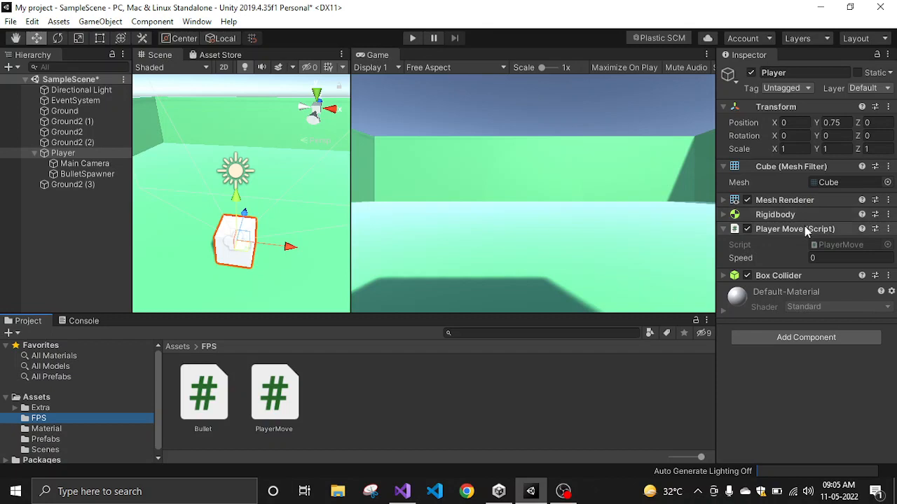
{"action": "mouse_move", "coordinate": [791, 255]}
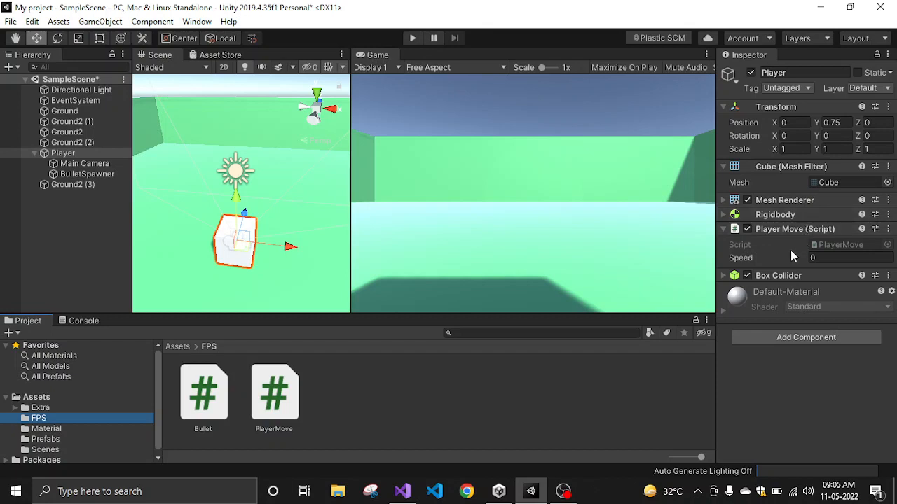
{"action": "mouse_move", "coordinate": [760, 262]}
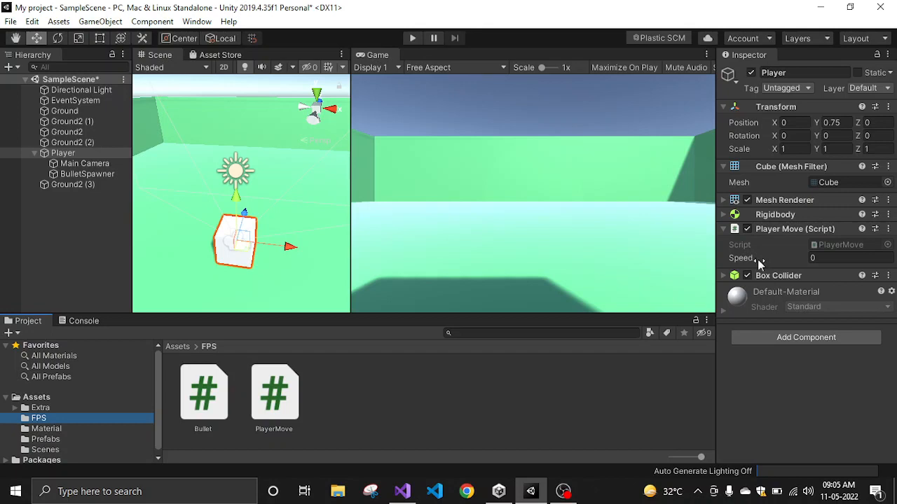
{"action": "mouse_move", "coordinate": [762, 262]}
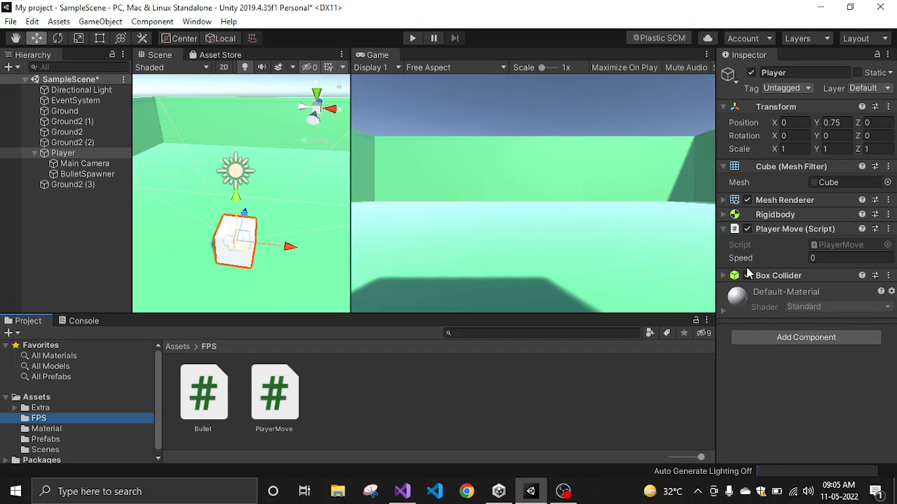
{"action": "mouse_move", "coordinate": [300, 406]}
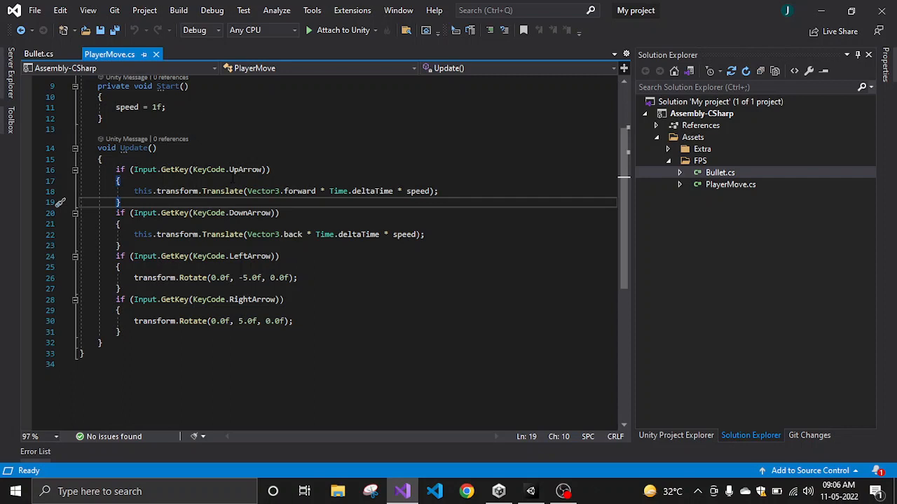
Edit PlayerMove.cs Update() with arrow-key Translate and Rotate blocks and save it.
{"action": "double_click", "coordinate": [246, 169]}
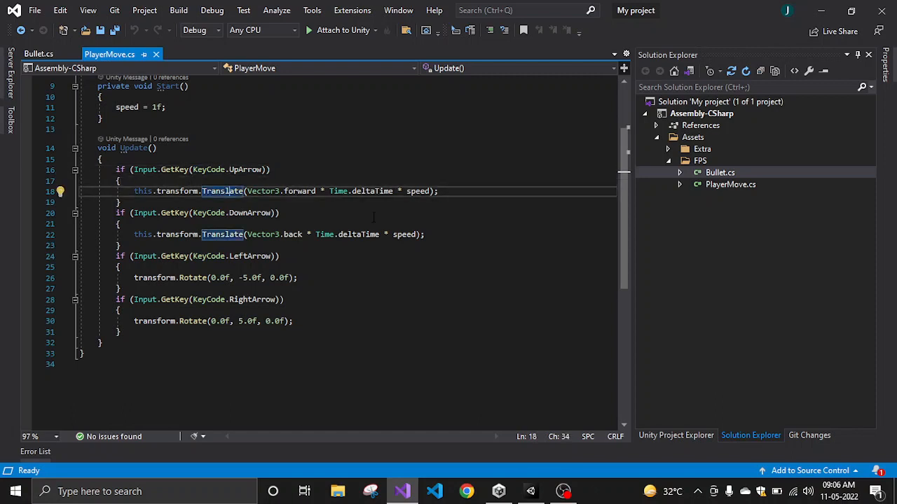
{"action": "mouse_move", "coordinate": [417, 191]}
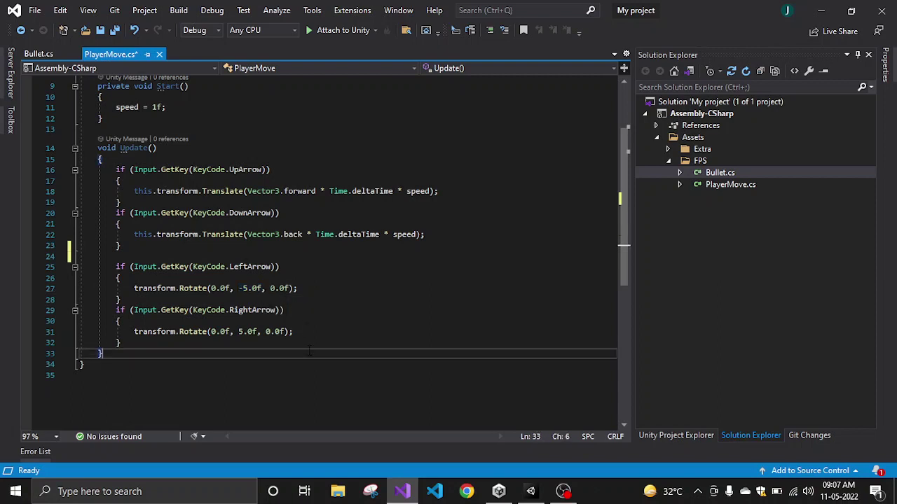
{"action": "key", "text": "Ctrl+S"}
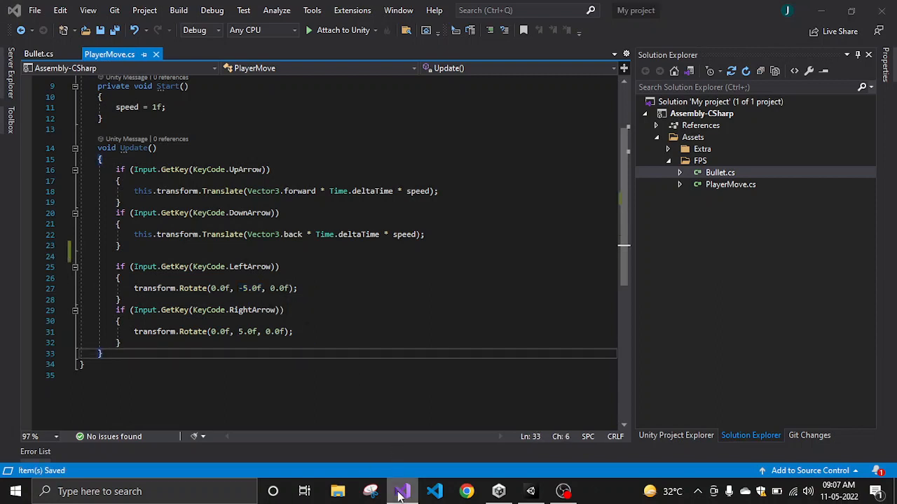
Return to Unity, play the scene to test movement, and select the Player.
{"action": "left_click", "coordinate": [401, 491]}
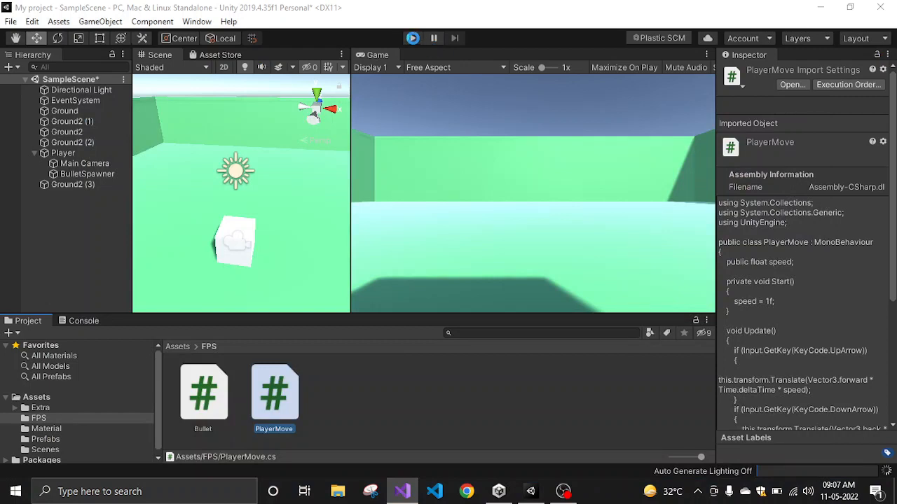
{"action": "left_click", "coordinate": [415, 37]}
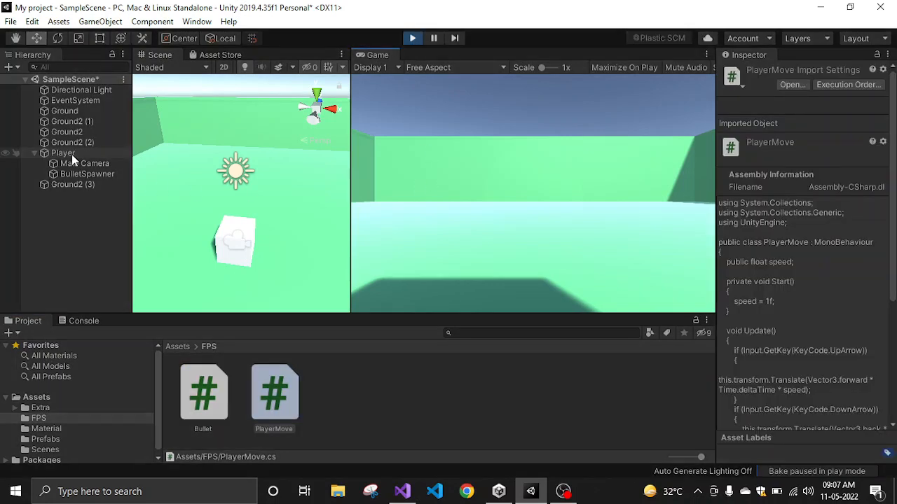
{"action": "left_click", "coordinate": [63, 153]}
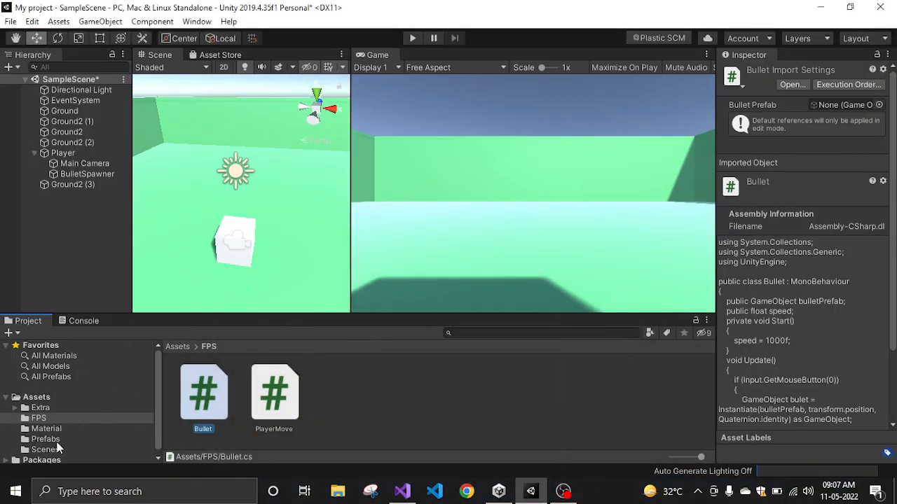
Show the Prefabs folder and delete the Bullet sphere from the scene.
{"action": "left_click", "coordinate": [45, 440]}
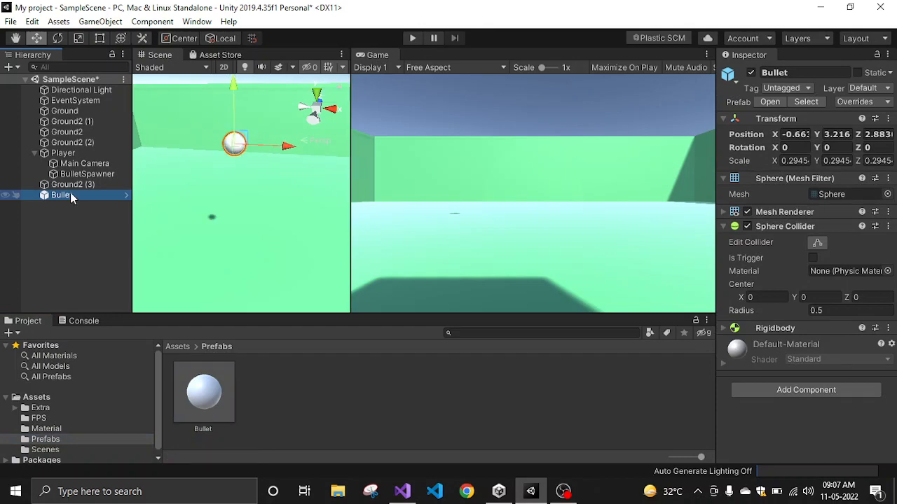
{"action": "key", "text": "Delete"}
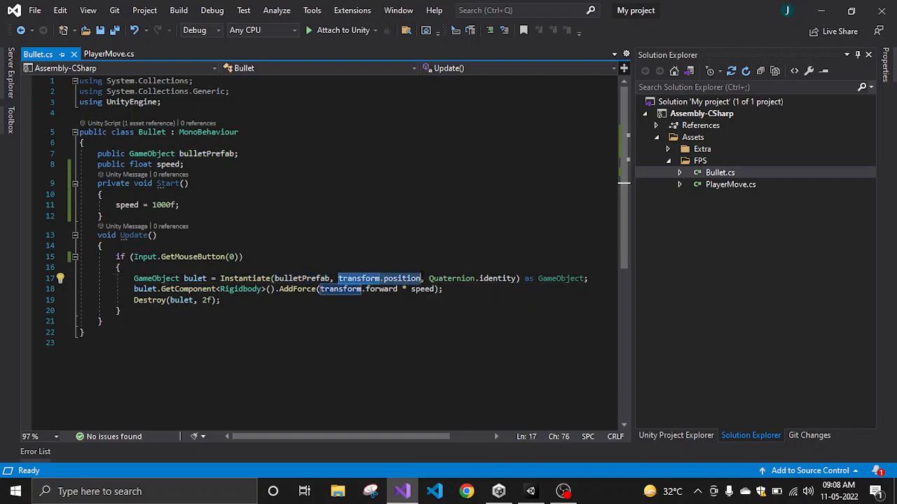
{"action": "left_click", "coordinate": [530, 490]}
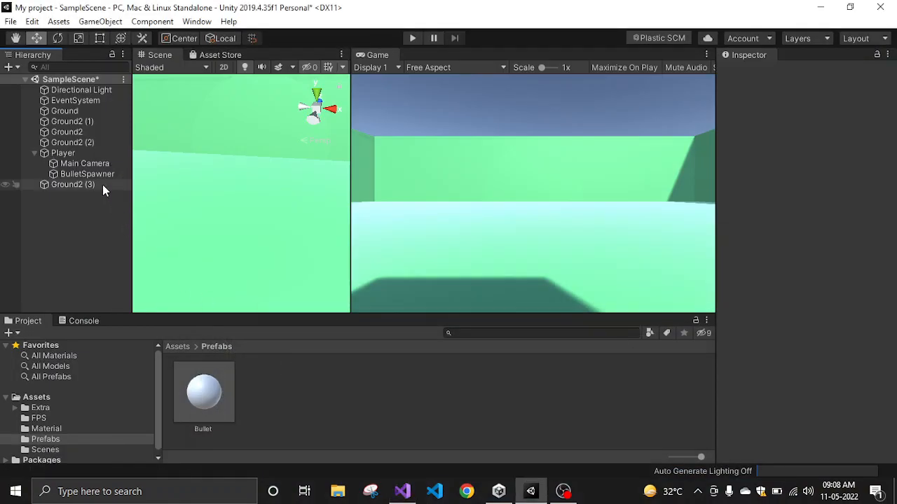
{"action": "left_click", "coordinate": [87, 174]}
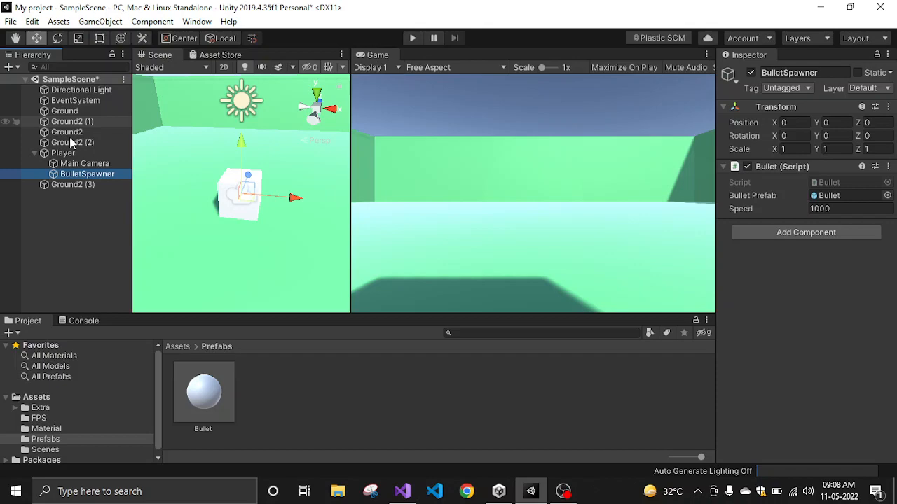
{"action": "left_click", "coordinate": [63, 153]}
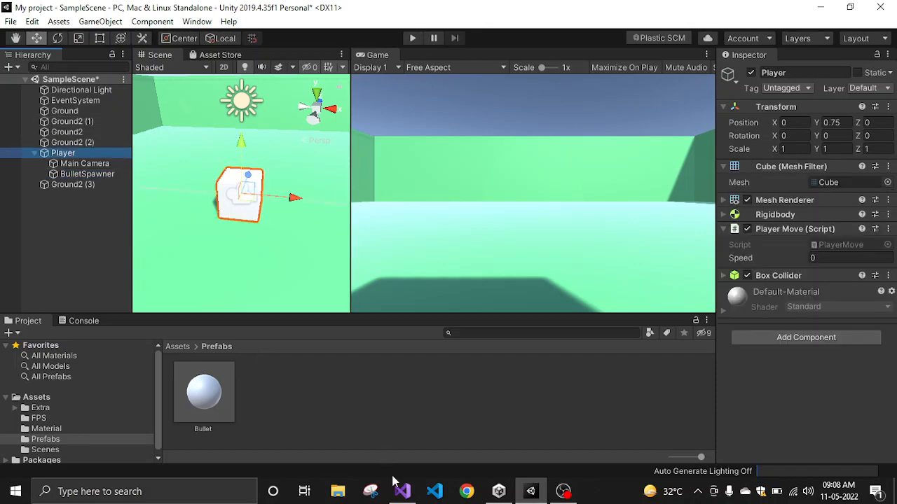
{"action": "left_click", "coordinate": [402, 491]}
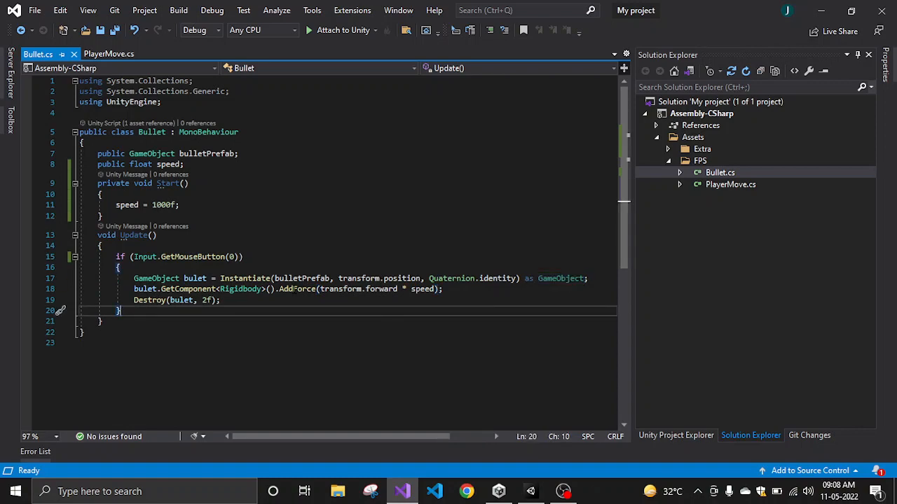
{"action": "left_click", "coordinate": [401, 491]}
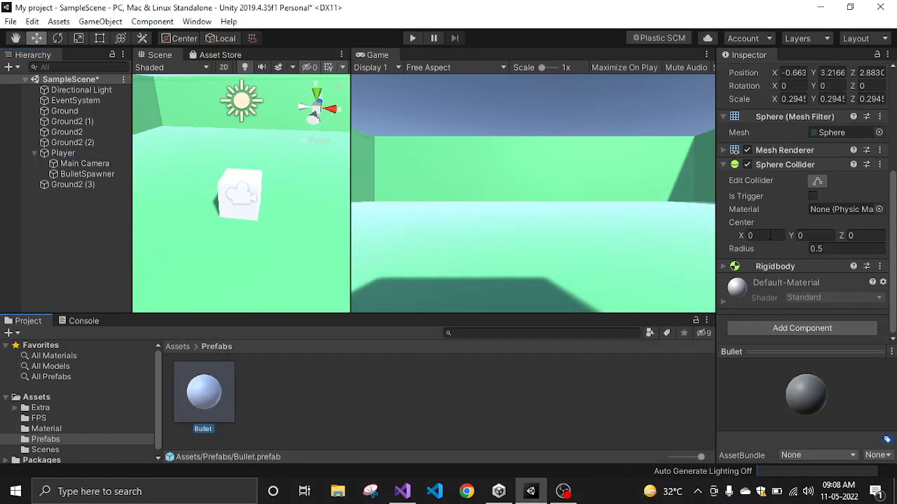
{"action": "scroll", "scroll_direction": "down", "scroll_amount": 3}
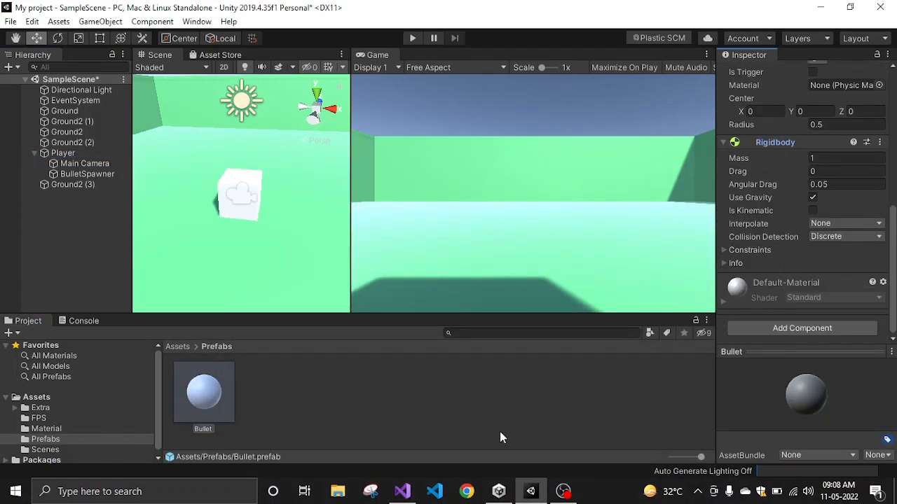
{"action": "left_click", "coordinate": [404, 490]}
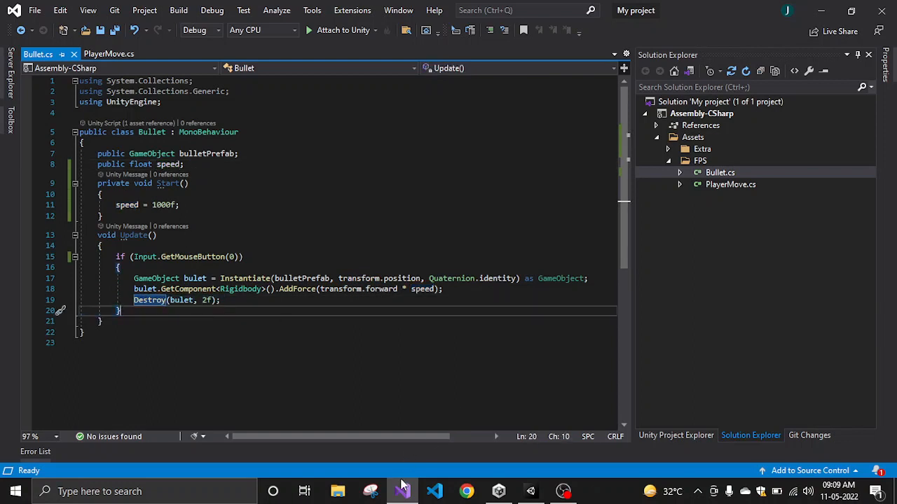
{"action": "mouse_move", "coordinate": [401, 490]}
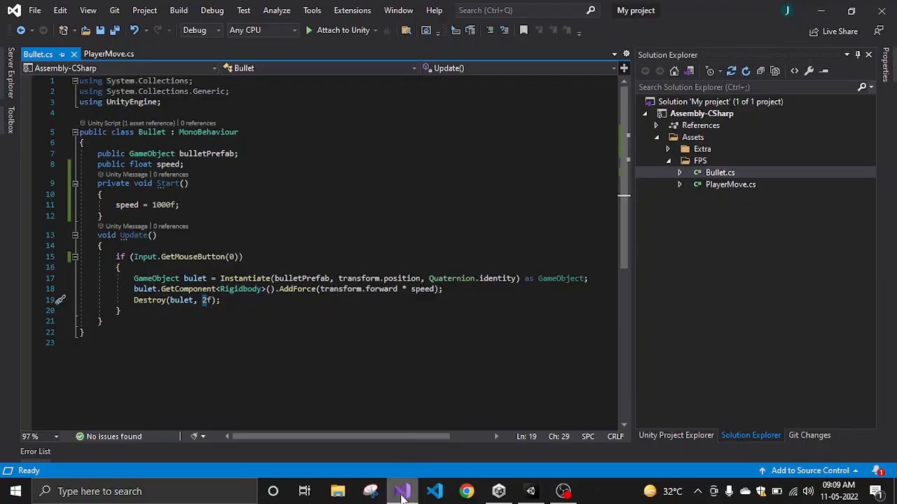
Switch back to Unity and inspect the BulletSpawner's Bullet script settings.
{"action": "left_click", "coordinate": [529, 490]}
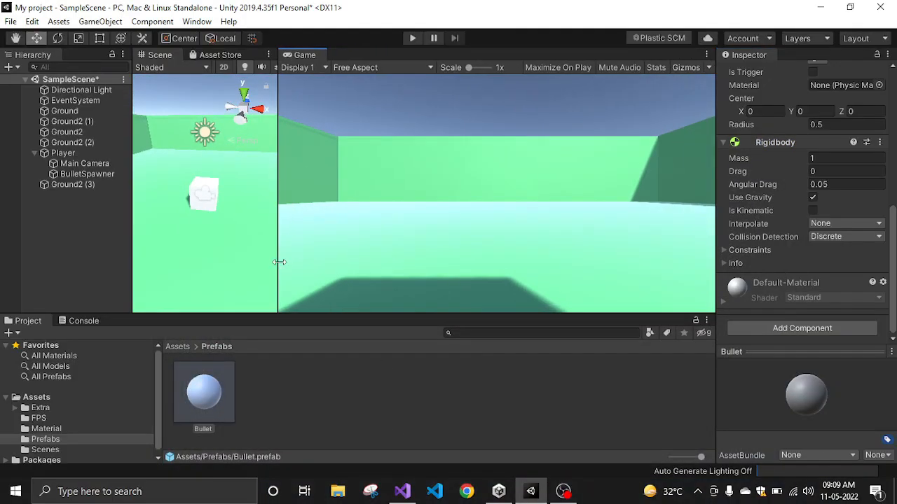
{"action": "left_click", "coordinate": [87, 173]}
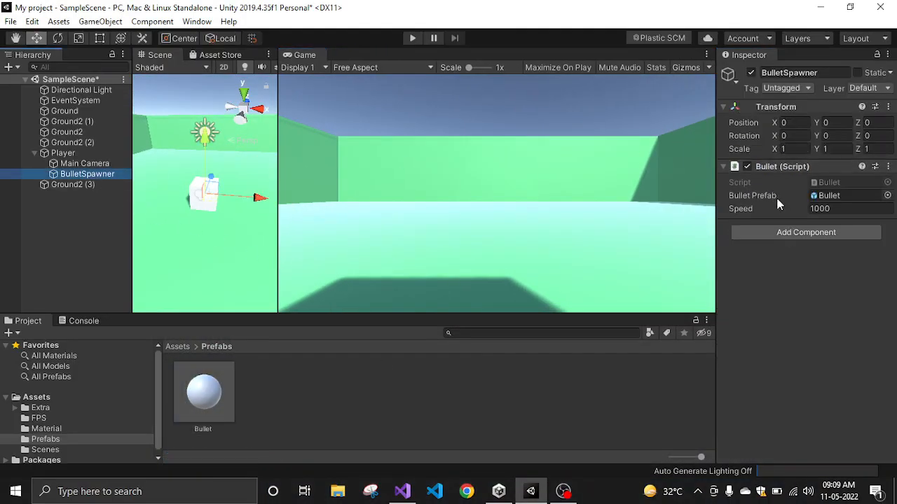
{"action": "mouse_move", "coordinate": [483, 58]}
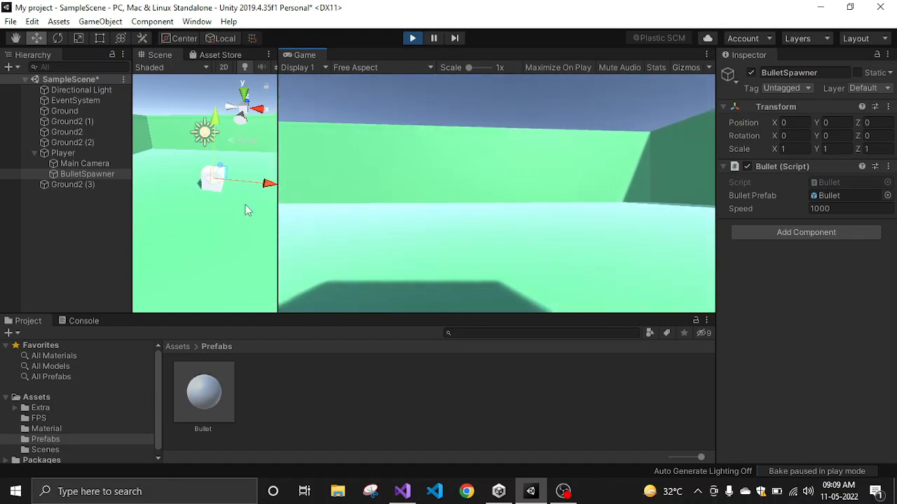
Set the Player's move speed to 8.79 while playing, then inspect the Main Camera.
{"action": "left_click", "coordinate": [64, 153]}
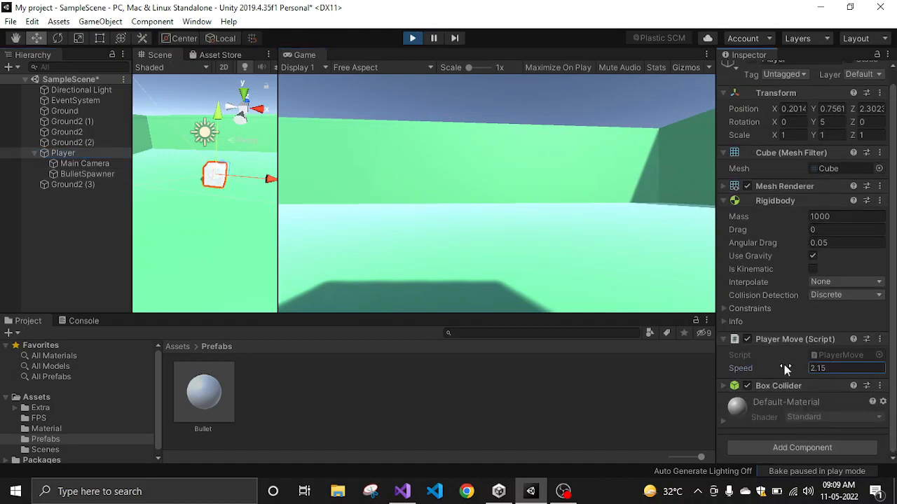
{"action": "type", "text": "8.79"}
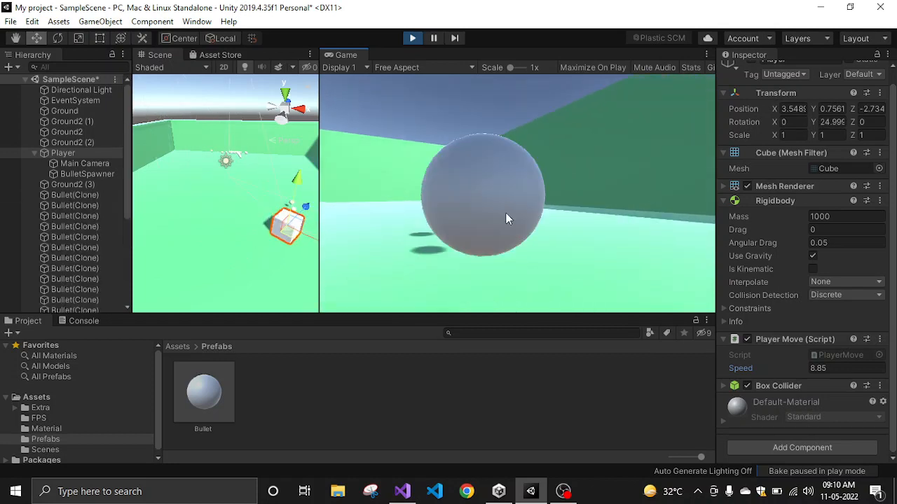
{"action": "left_click", "coordinate": [84, 162]}
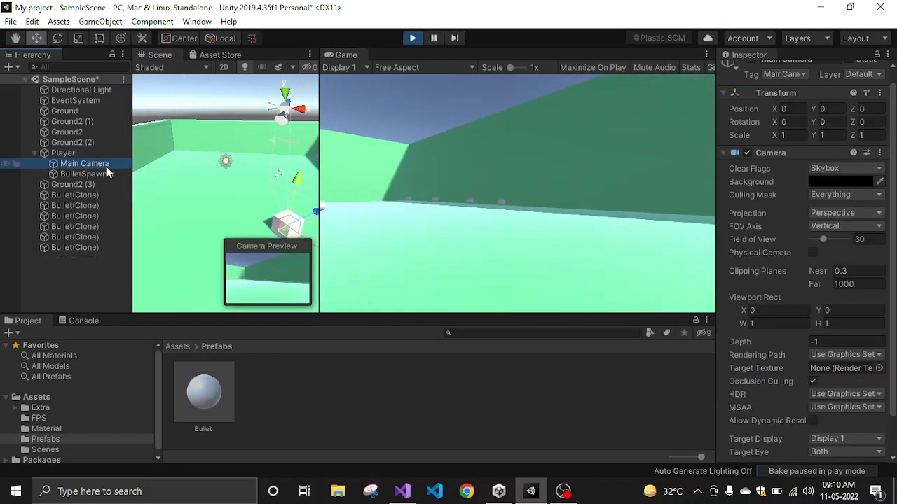